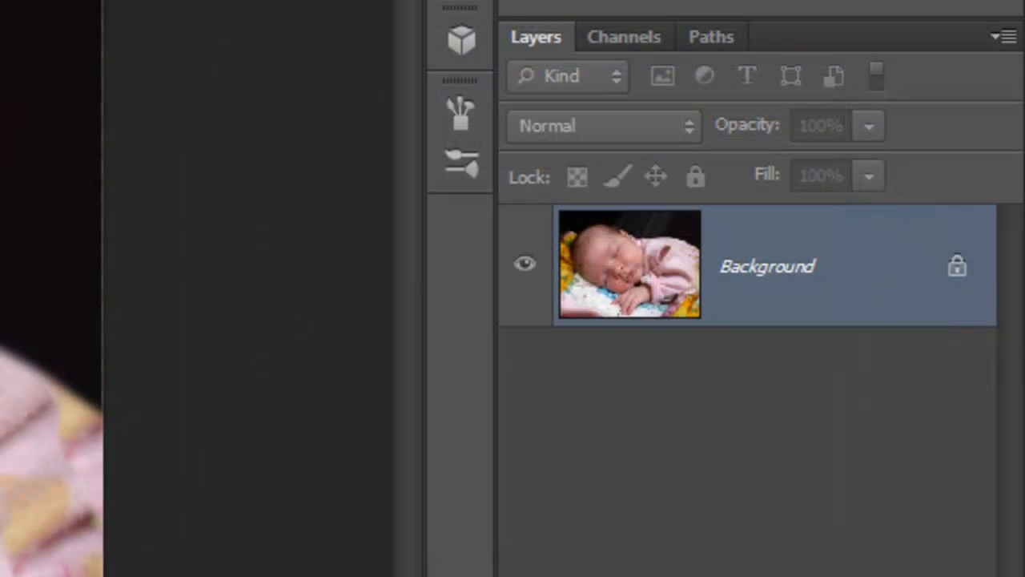
Duplicate the Background photo layer and desaturate the copy to black and white.
key(ctrl+j)
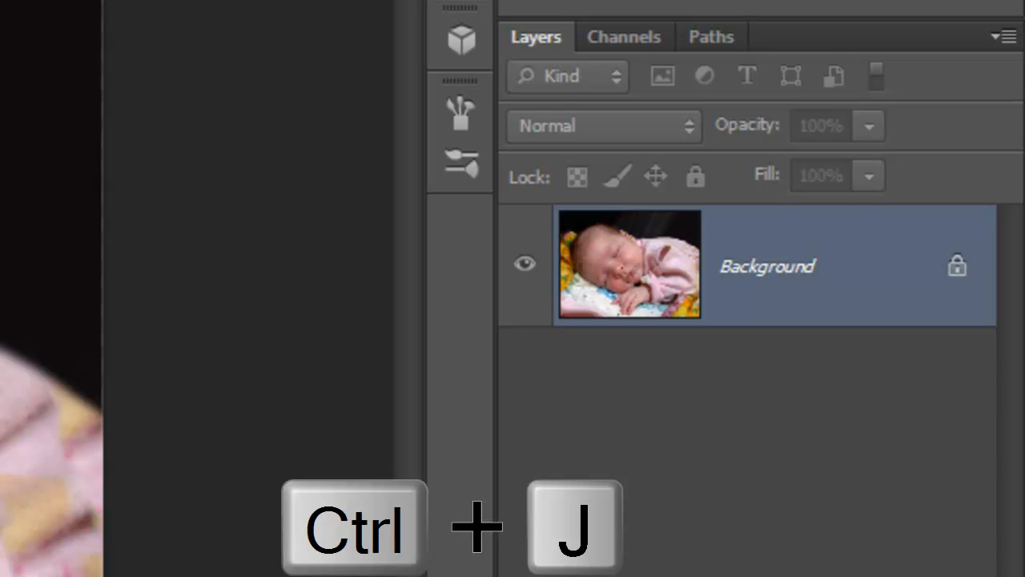
key(ctrl+j)
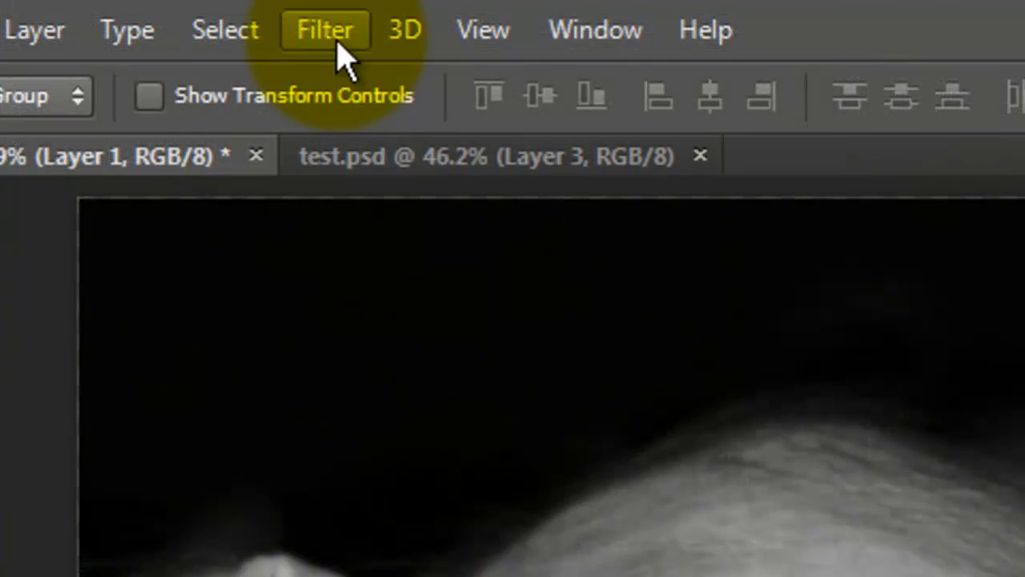
Apply Diffuse Glow to the photo with Graininess 0, Glow Amount 3 and Clear Amount 10.
click(325, 30)
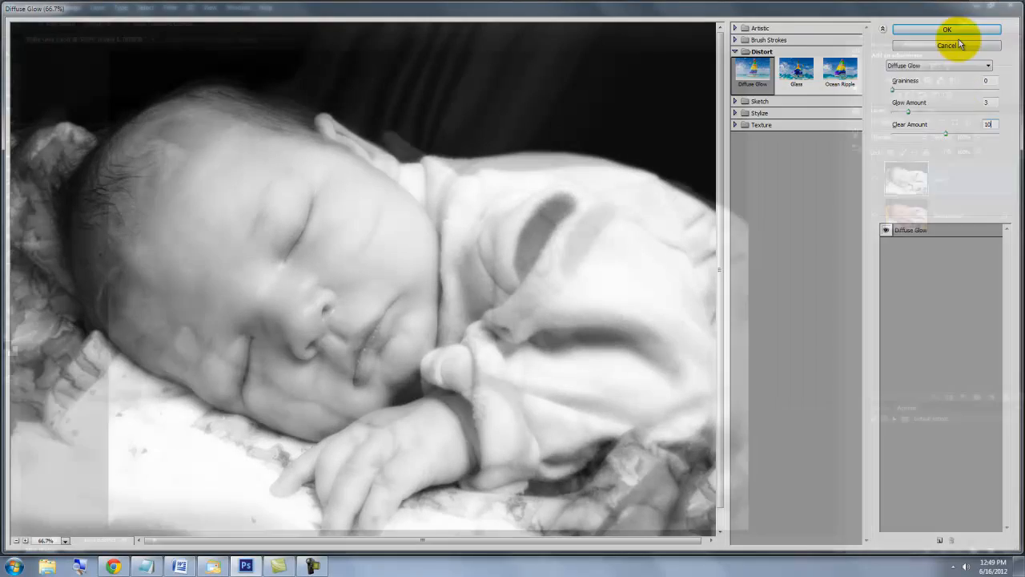
click(948, 30)
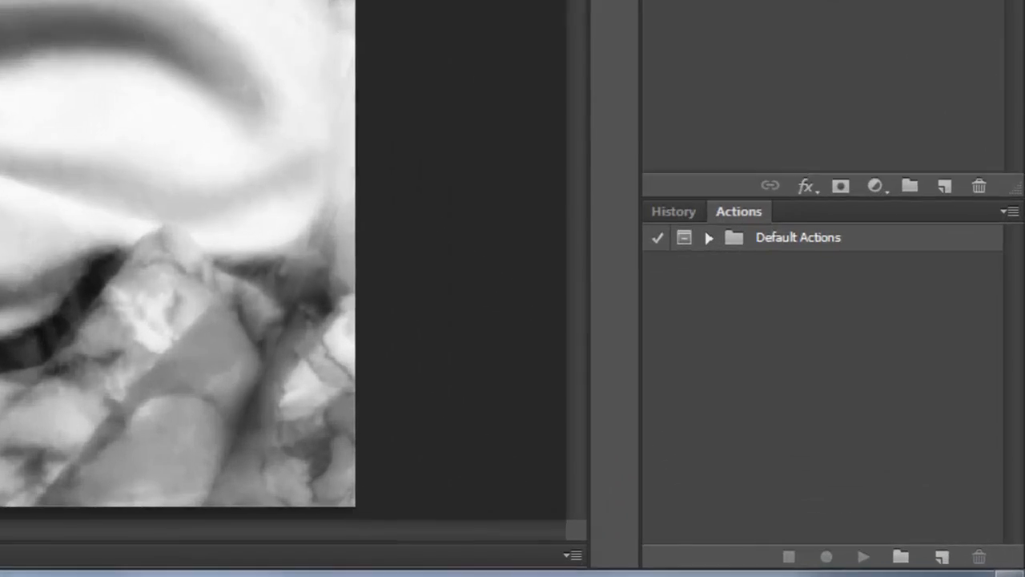
Give the photo layer a 40 px white Stroke effect positioned inside.
click(758, 107)
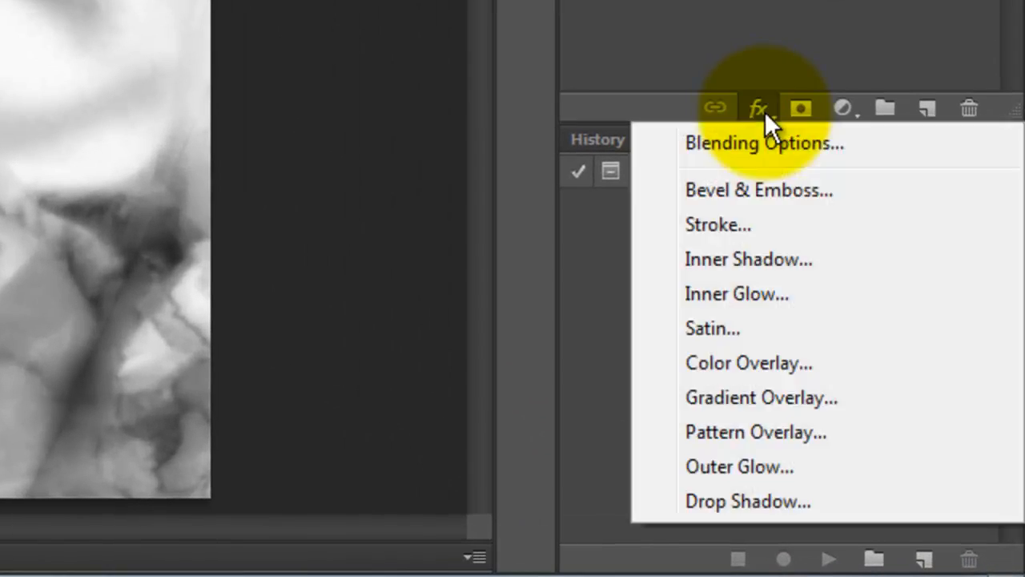
click(718, 224)
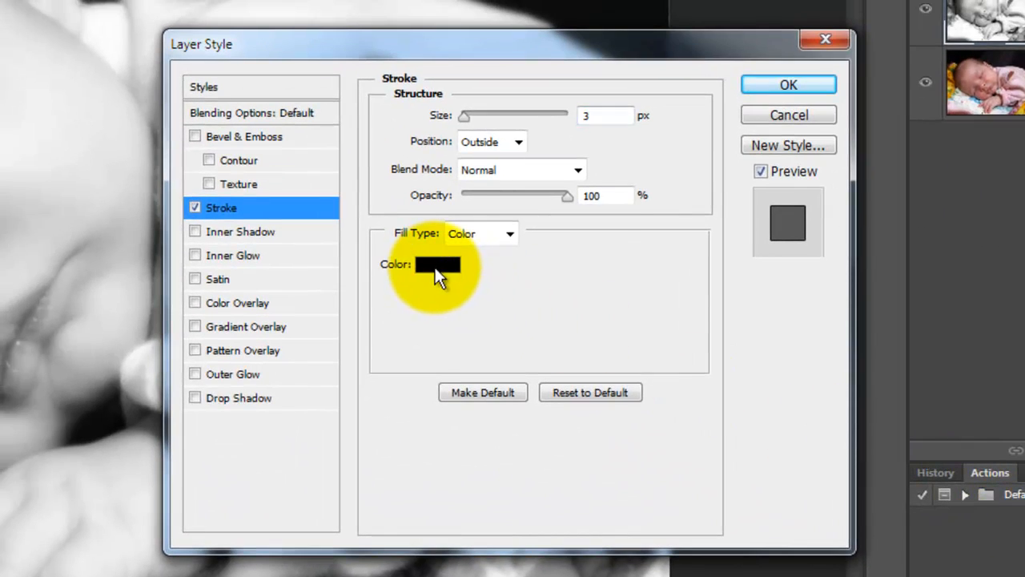
click(439, 265)
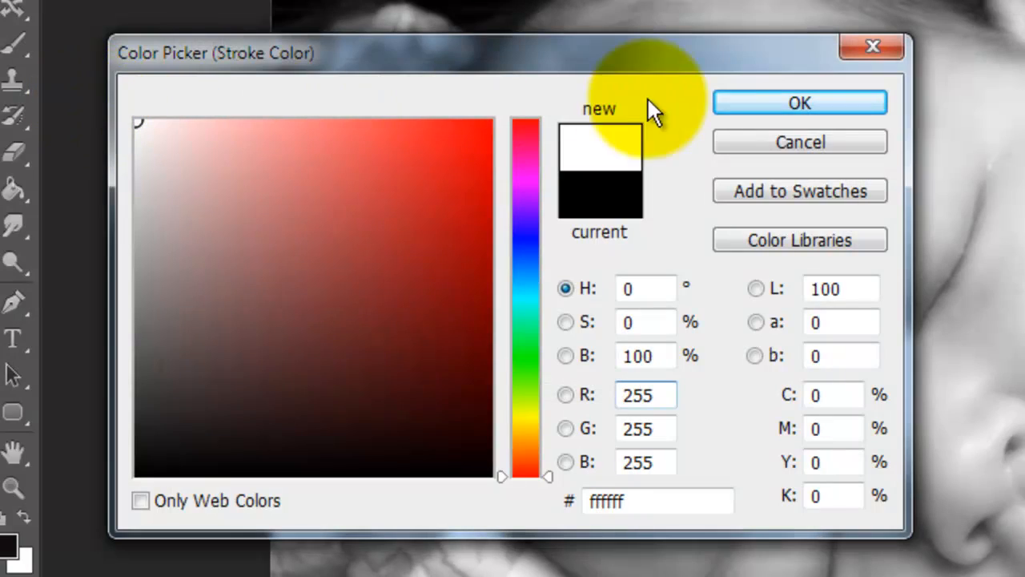
click(799, 102)
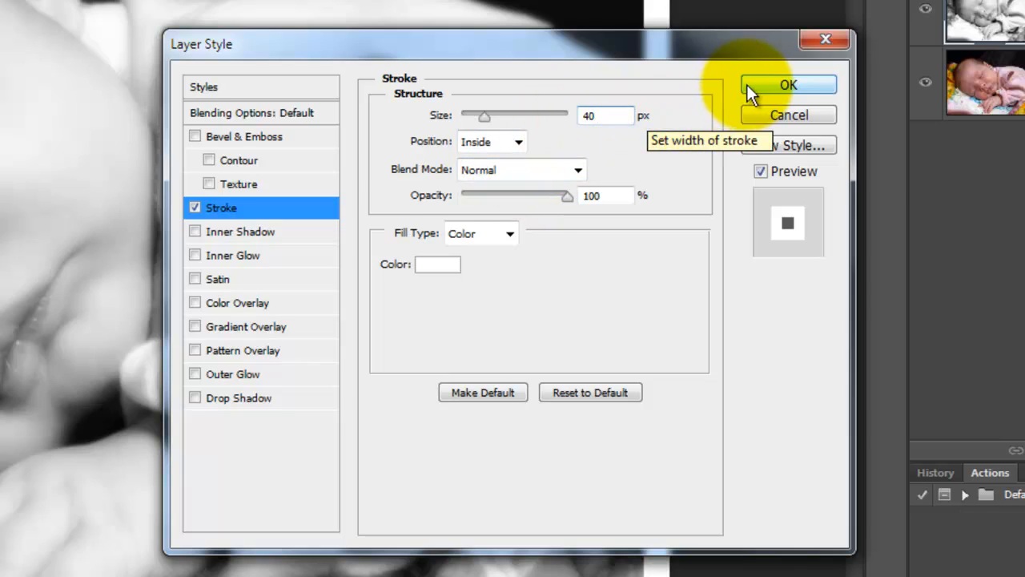
click(789, 85)
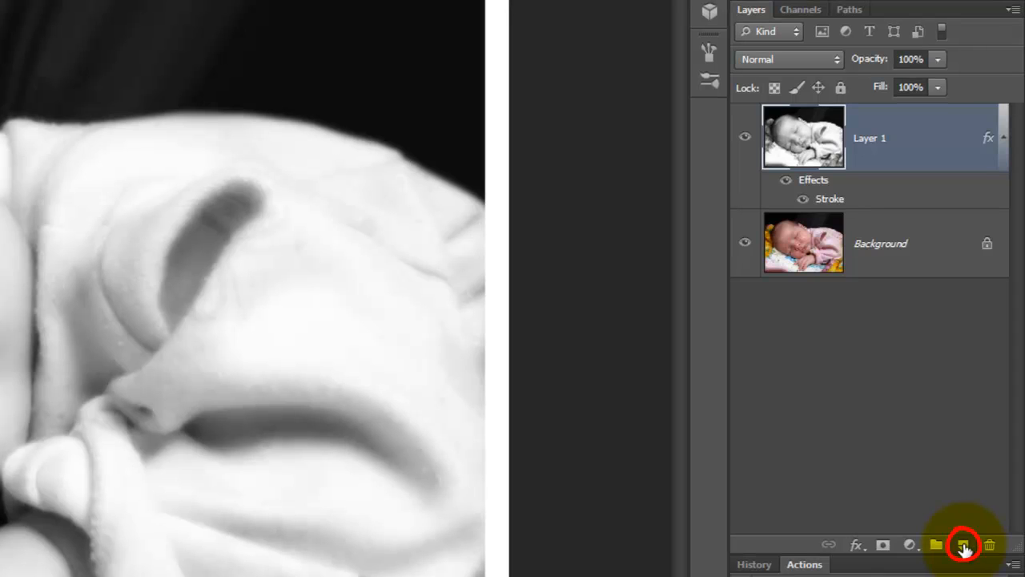
Add an empty layer and merge it with bordered Layer 1 into Layer 2.
click(962, 545)
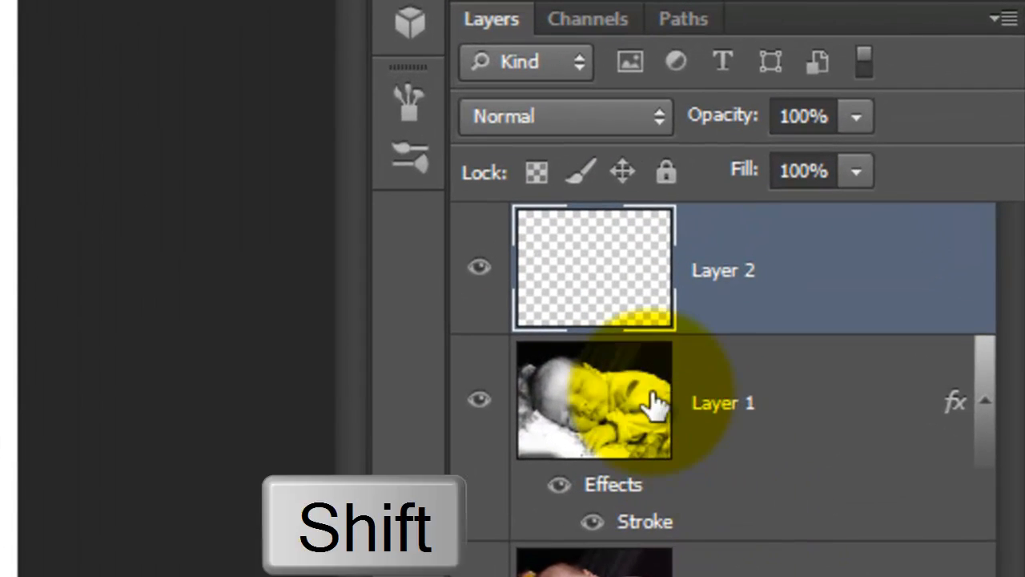
click(724, 402)
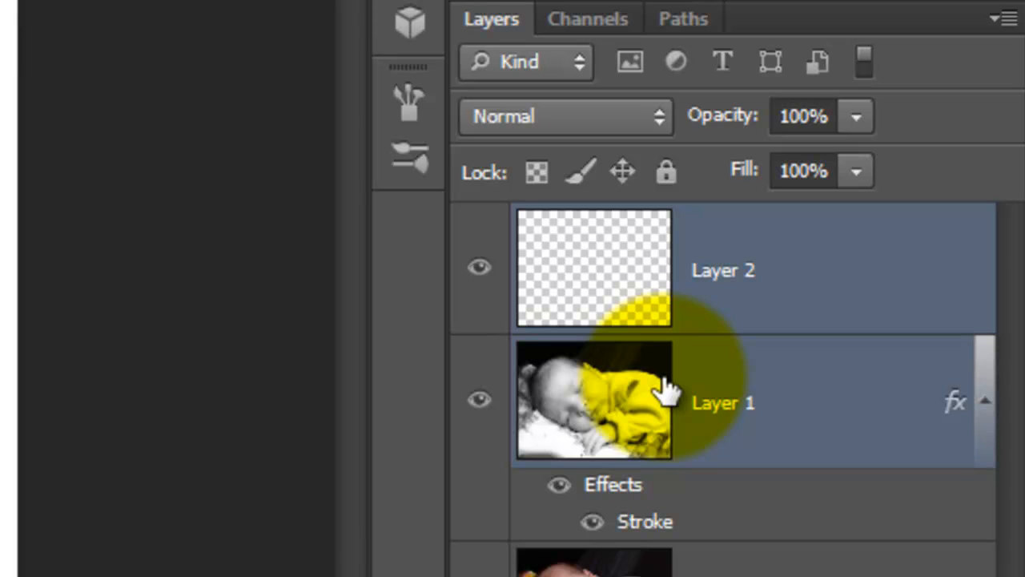
key(ctrl+e)
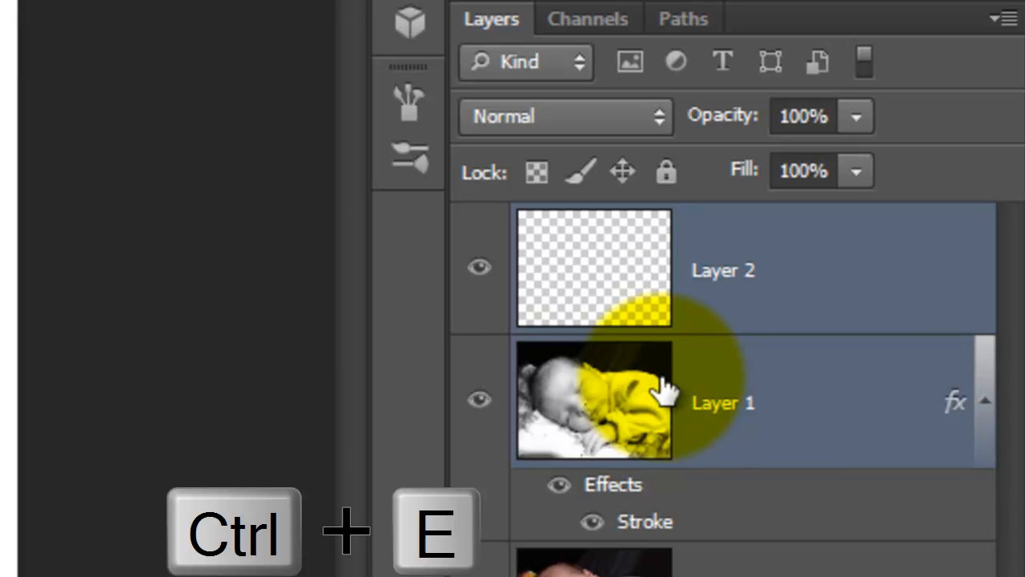
key(ctrl+e)
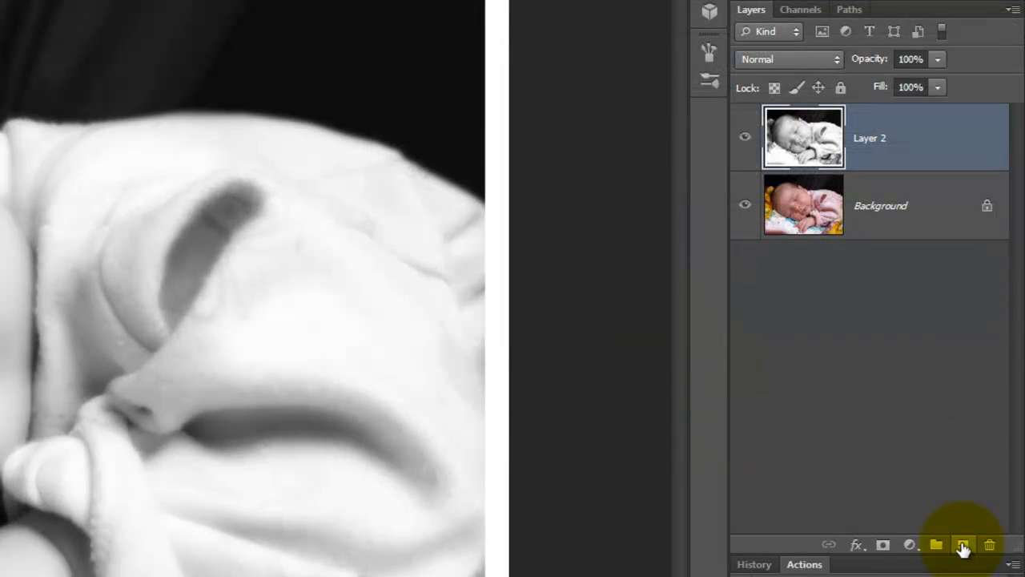
Add Layer 3 below the photo and fill it with light pink #ffb9b9.
click(963, 545)
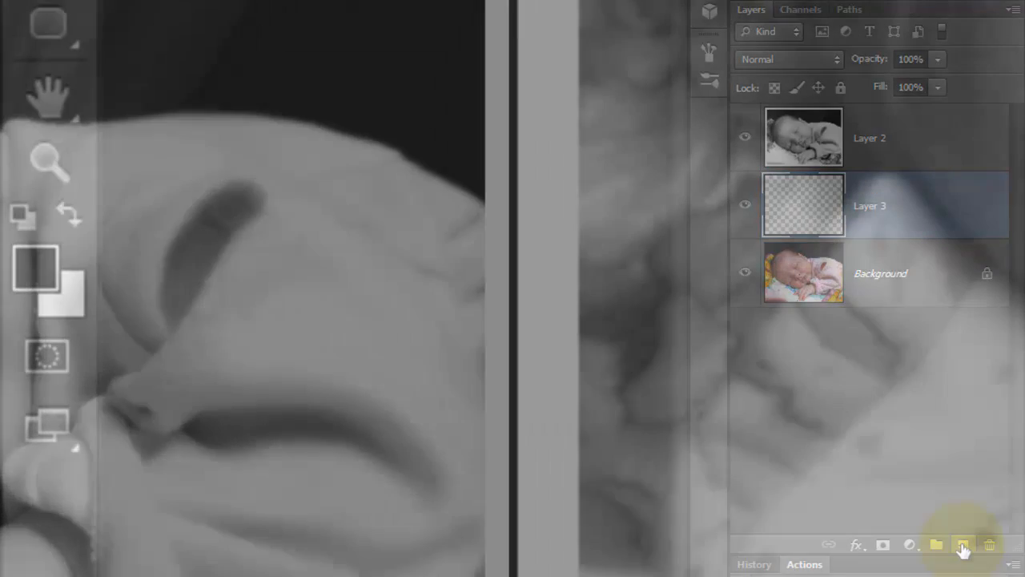
click(34, 269)
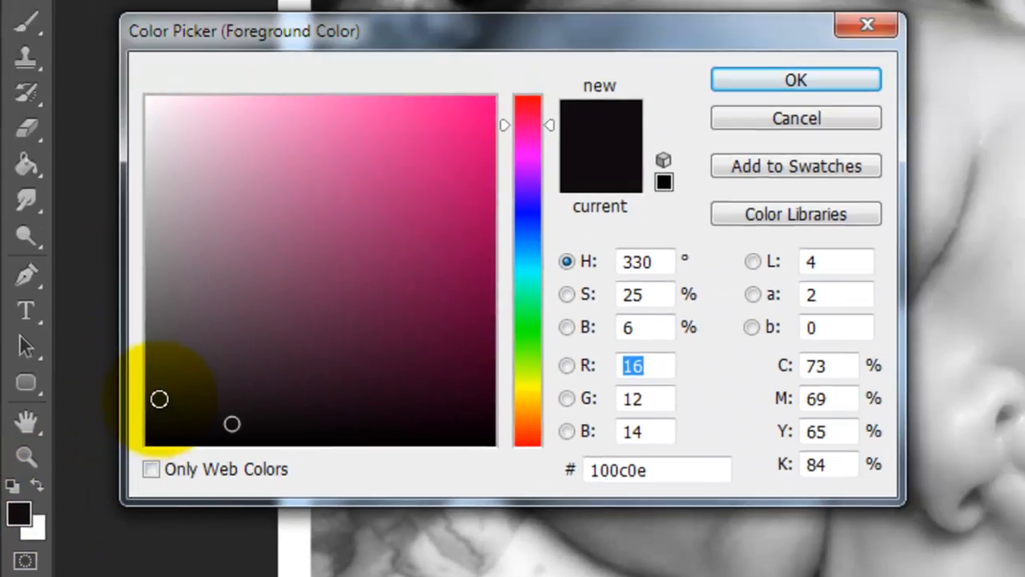
click(239, 86)
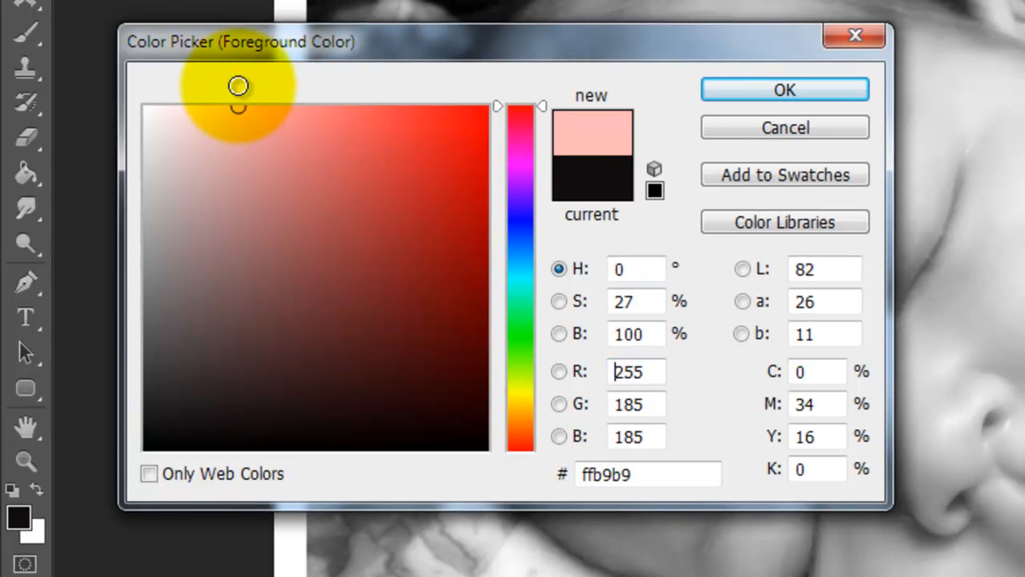
click(784, 89)
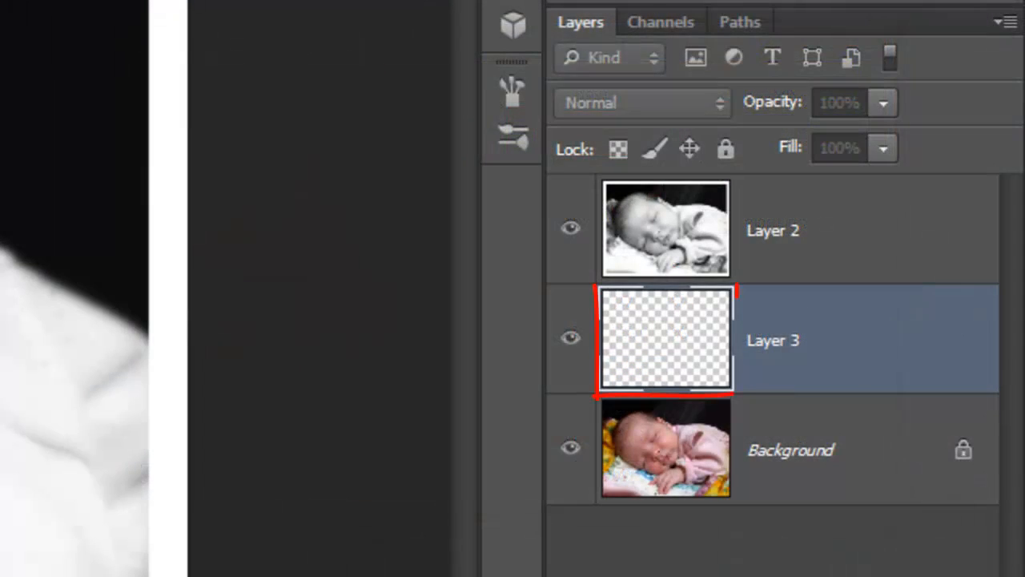
key(alt+Delete)
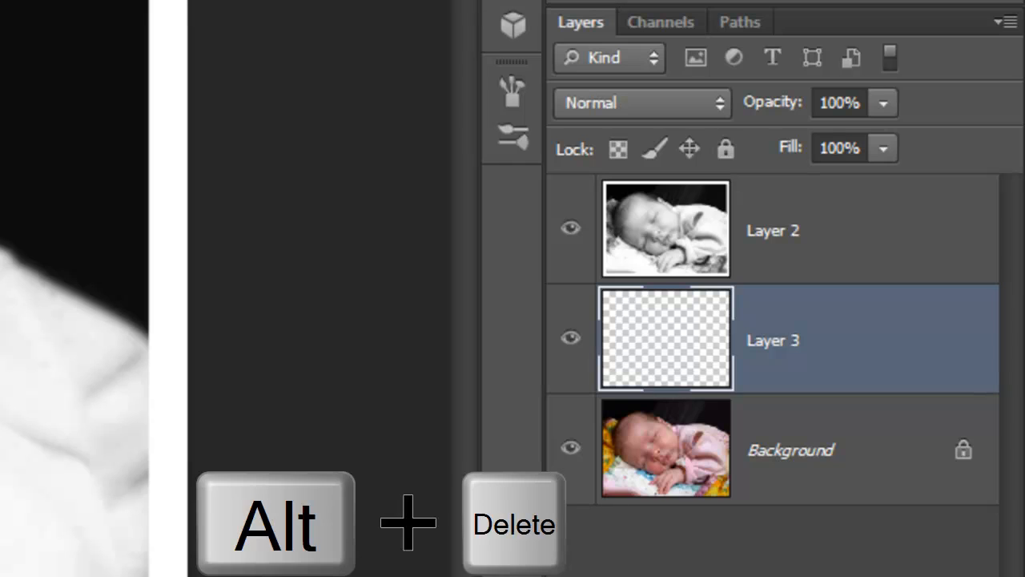
key(Alt+Delete)
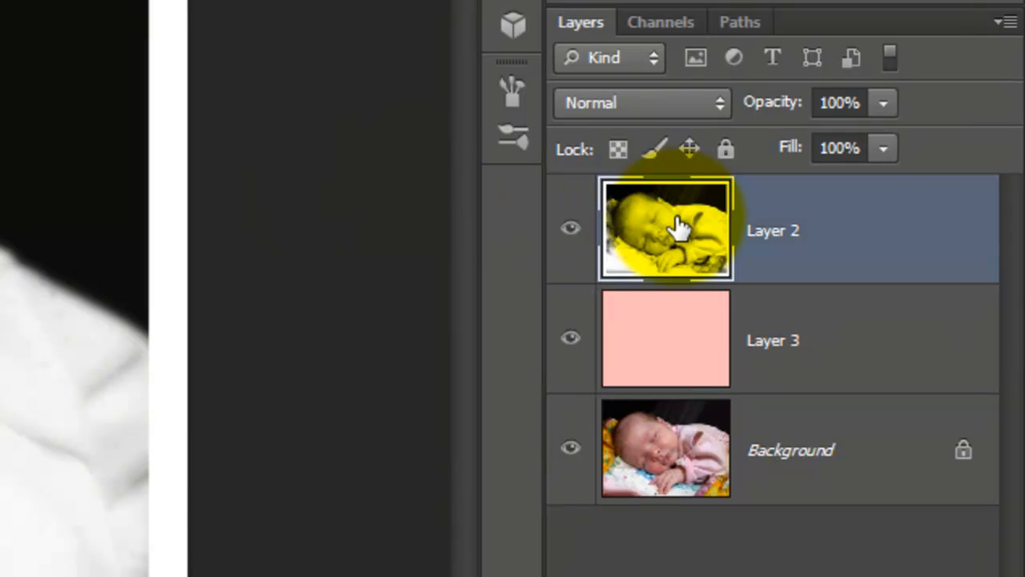
Warp the photo's top-right corner and grid lines inward into a page curl.
key(ctrl+t)
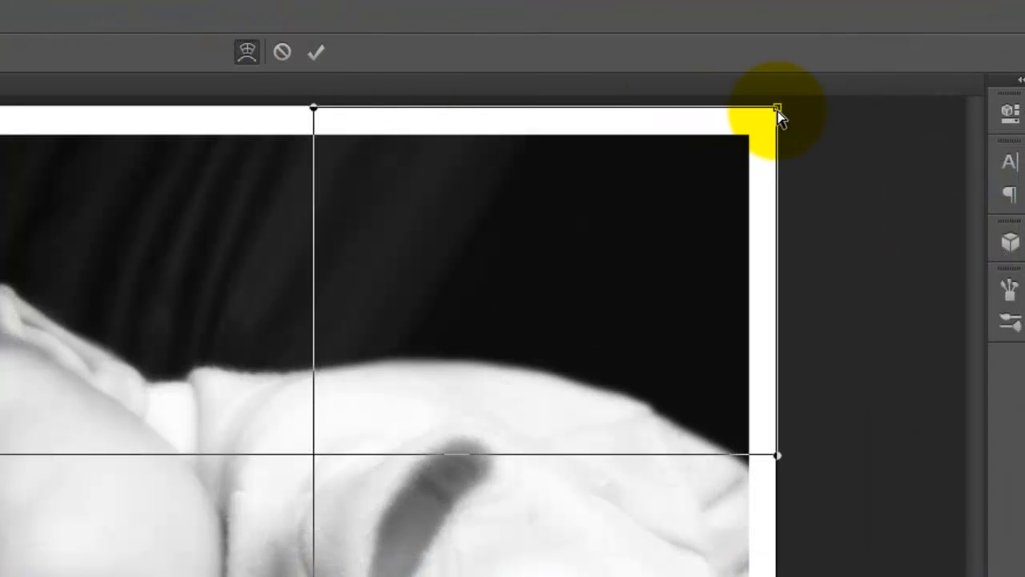
drag(777, 108, 328, 453)
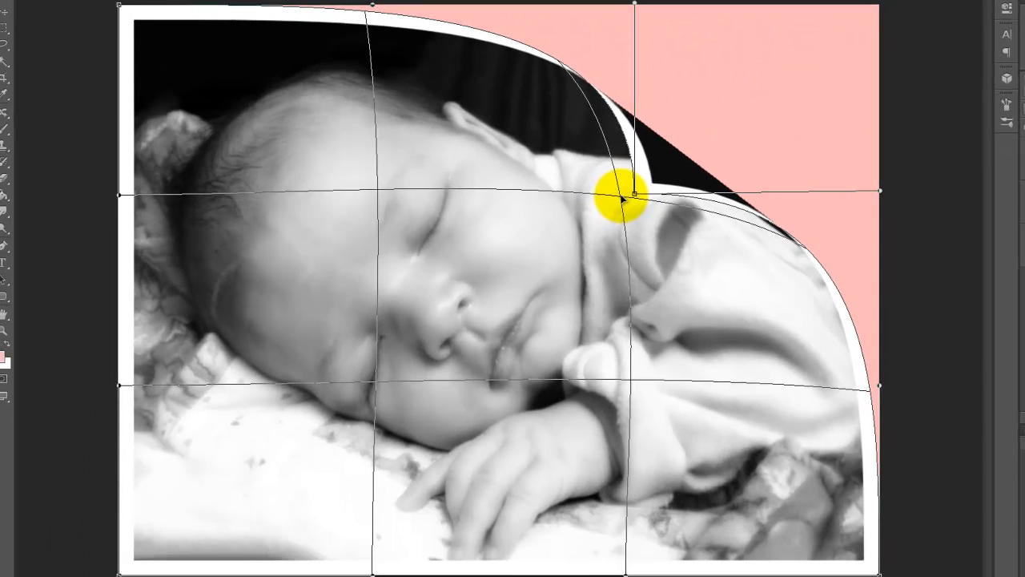
drag(629, 196, 629, 385)
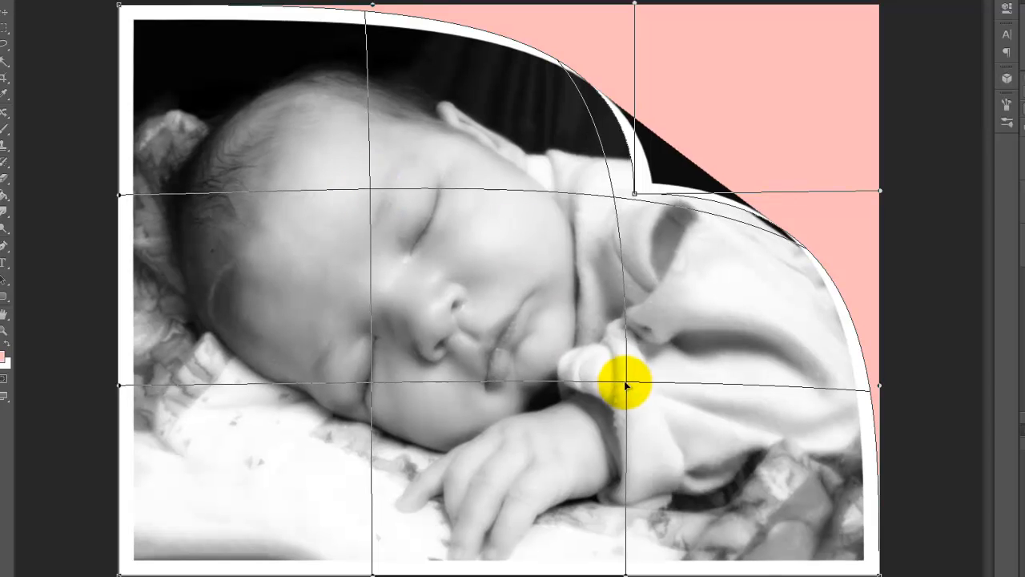
drag(627, 387, 375, 391)
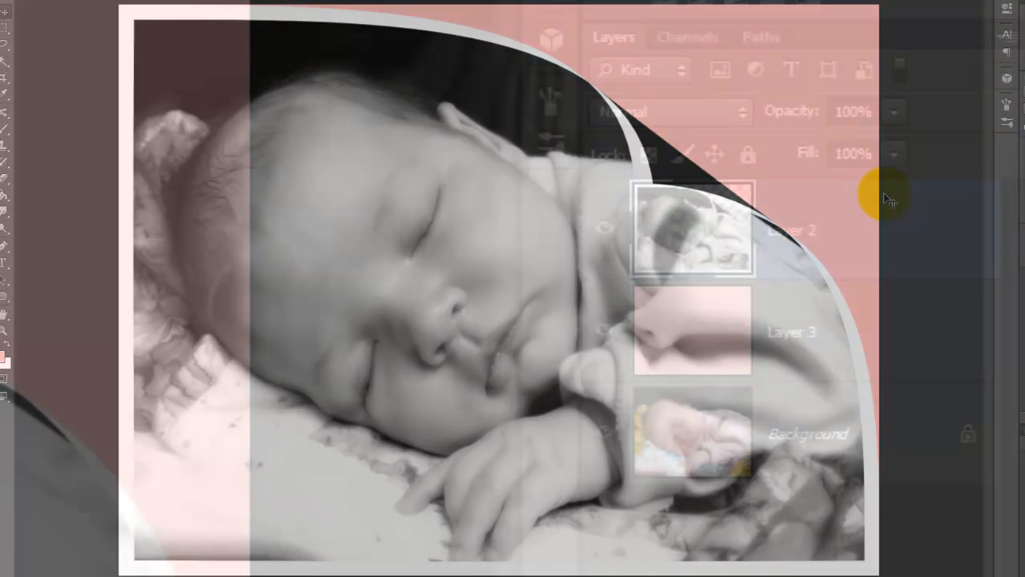
Commit the page-curl warp and swap the foreground and background colours.
click(693, 230)
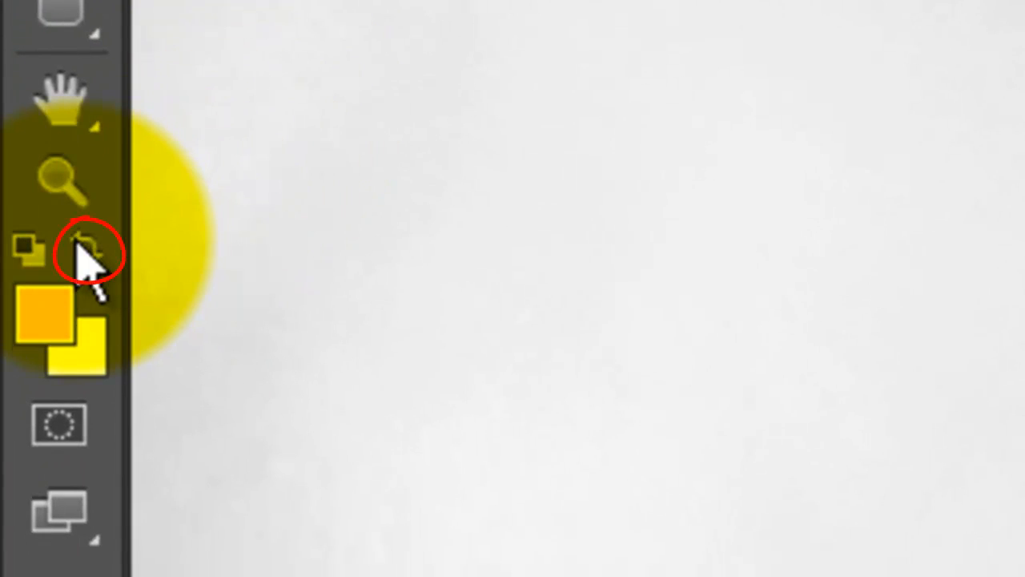
click(79, 244)
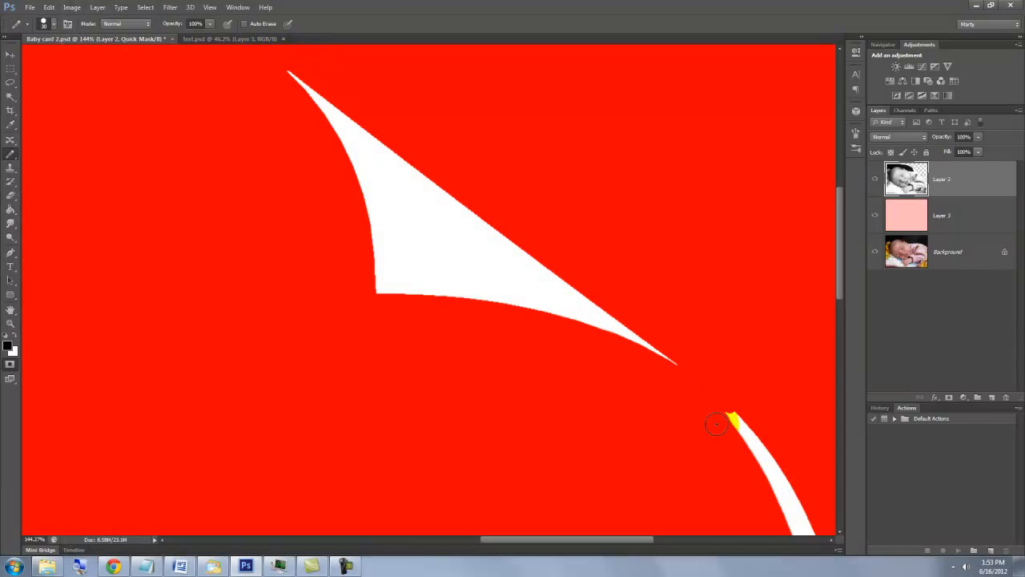
Refine the curled-flap shape in Quick Mask, fit the image, and convert it to a selection.
drag(716, 424, 701, 476)
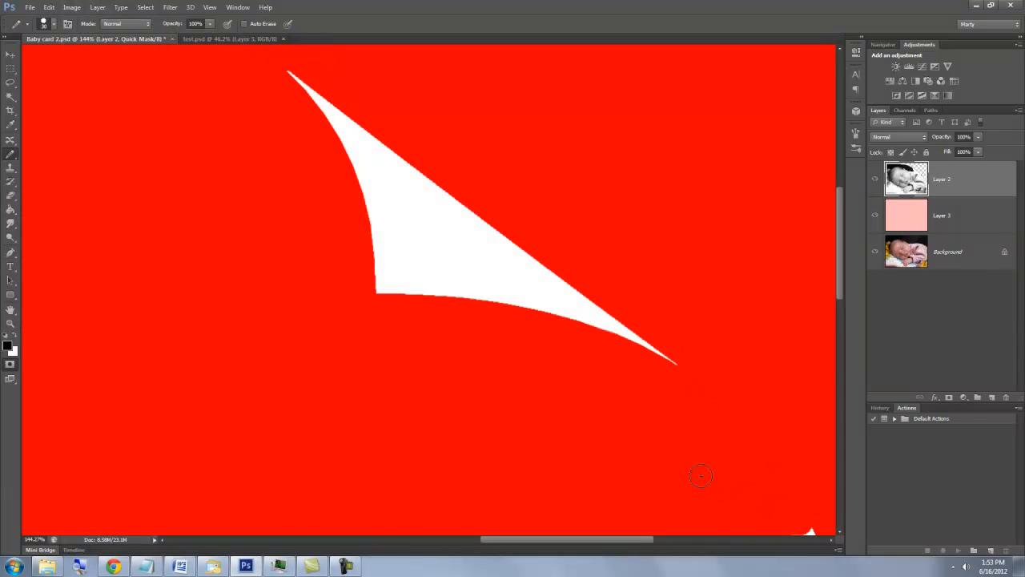
key(ctrl+0)
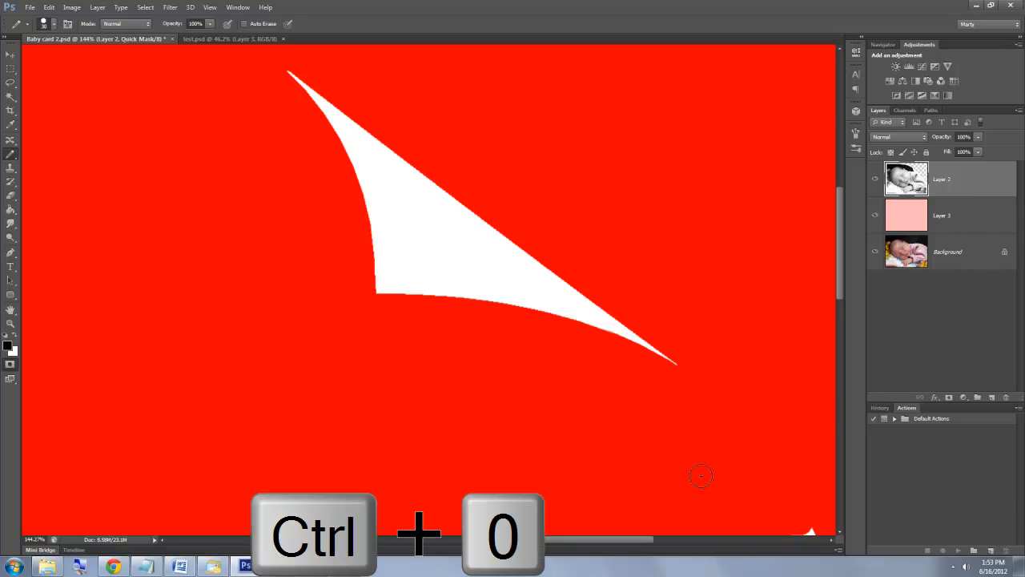
key(ctrl+0)
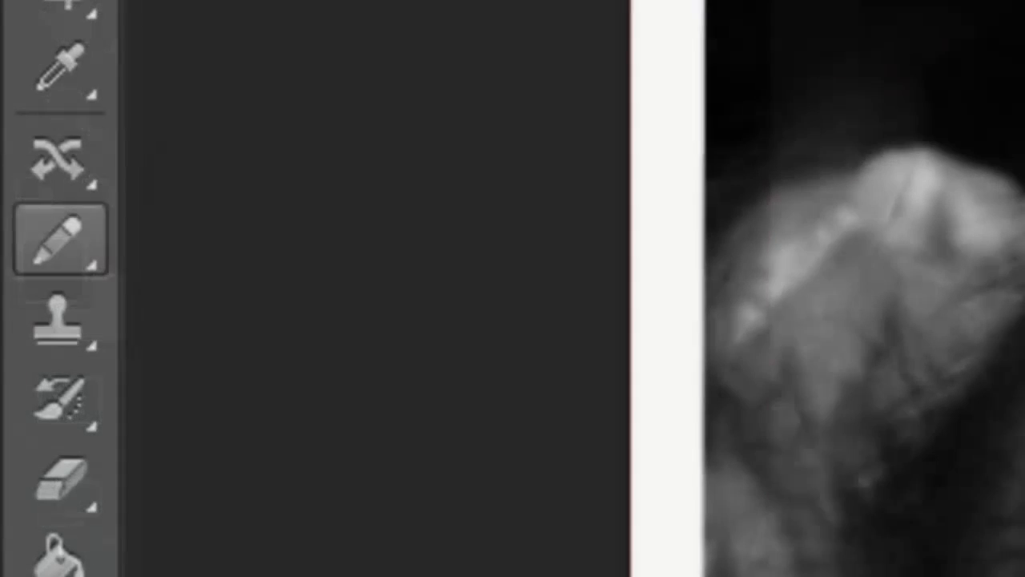
Set the Brush tool to Multiply at 31% opacity and hide the selection edges.
click(60, 241)
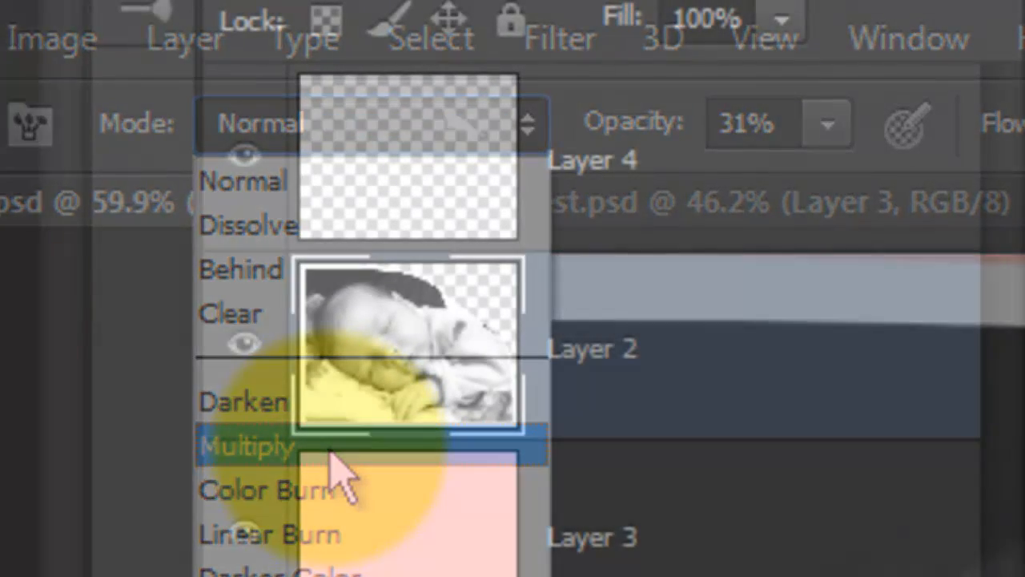
click(247, 446)
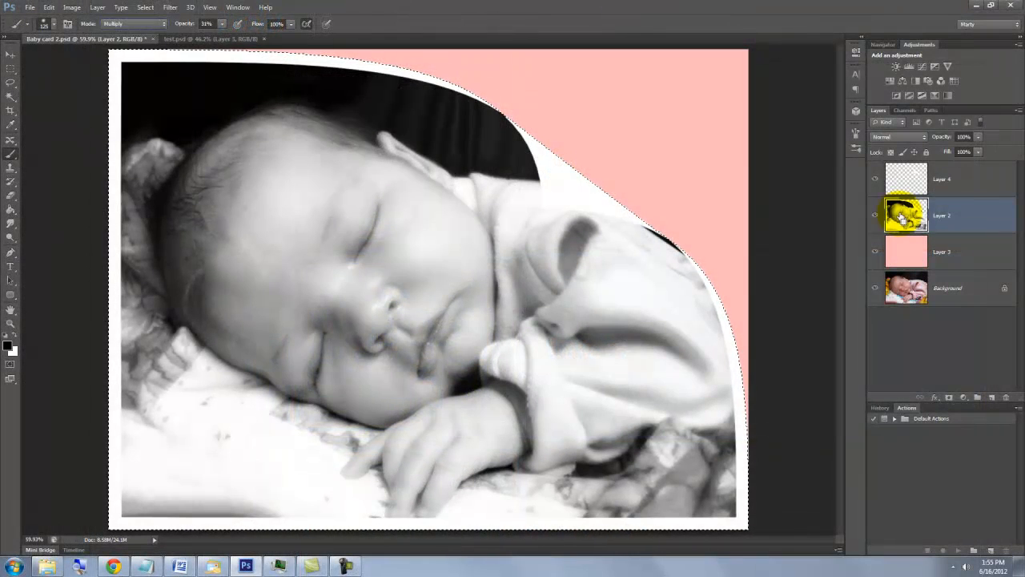
key(ctrl+h)
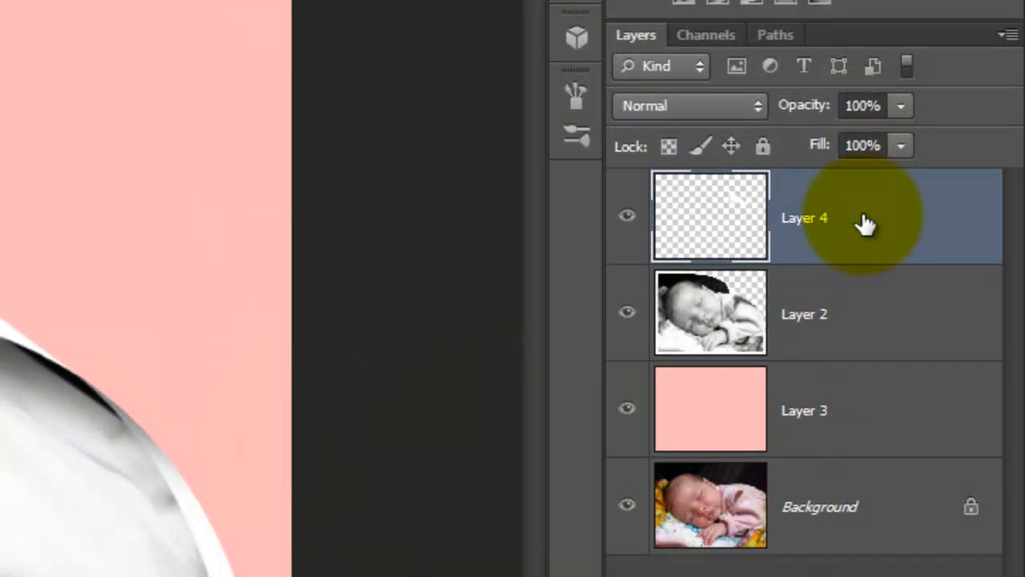
Merge shading Layer 4 down into photo Layer 2.
key(ctrl+e)
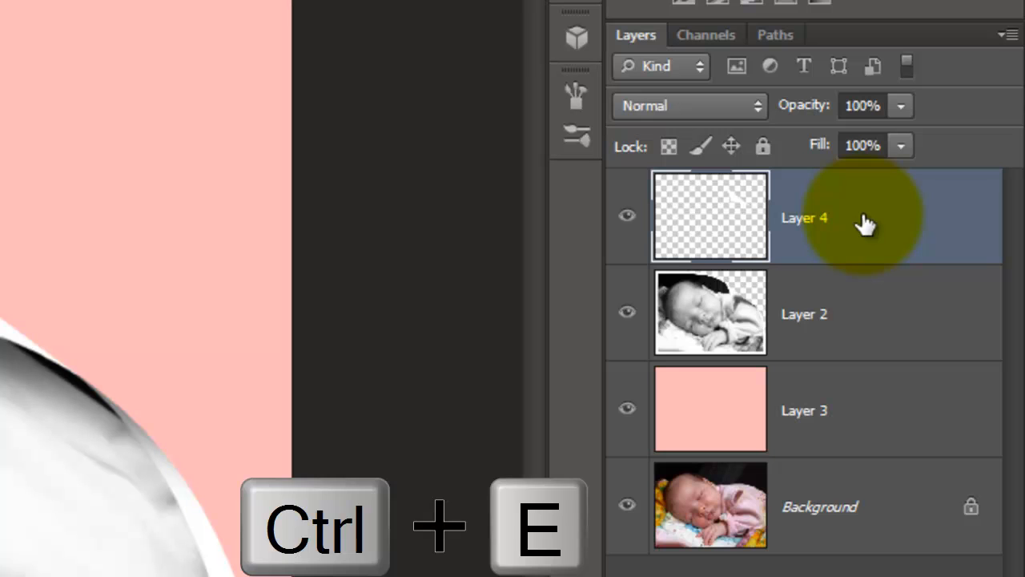
key(ctrl+e)
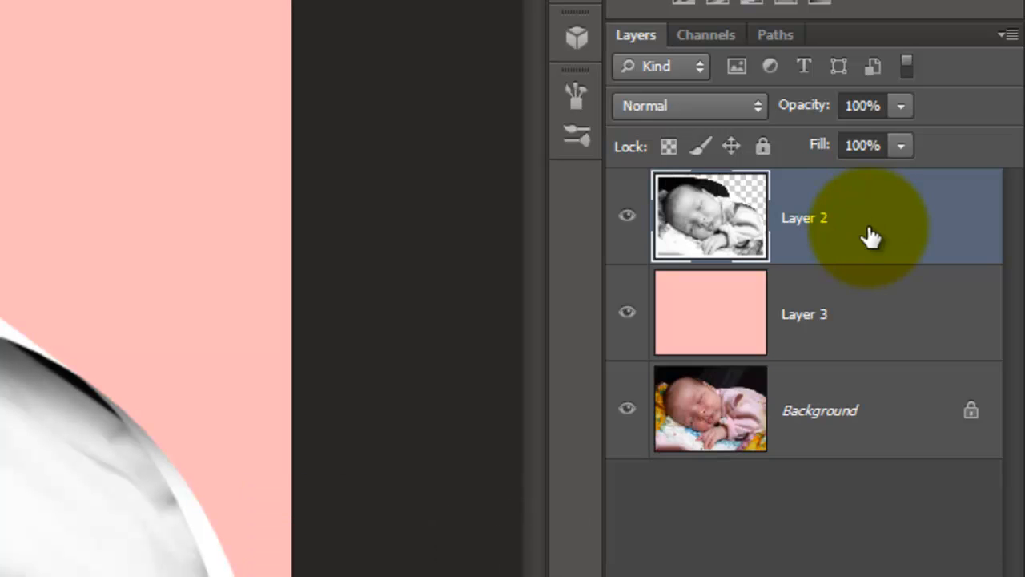
click(53, 268)
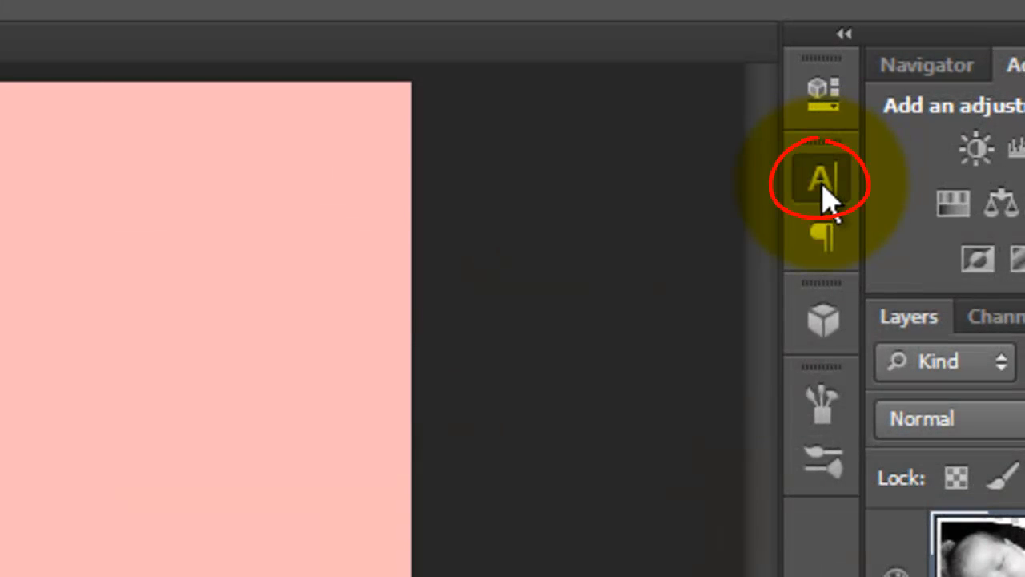
Set the Type tool's paragraph alignment to Center Text in the Paragraph panel.
click(821, 176)
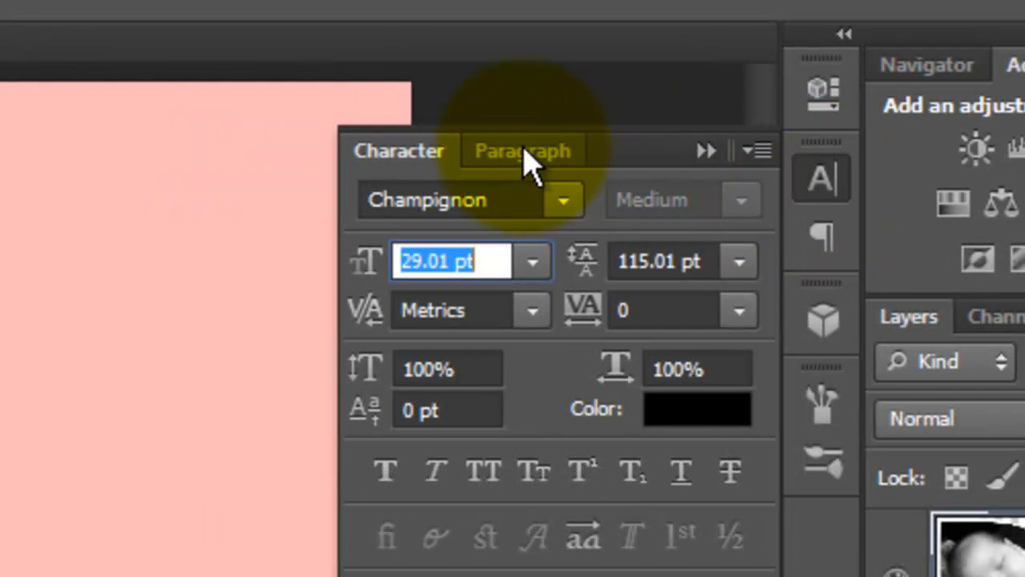
click(523, 150)
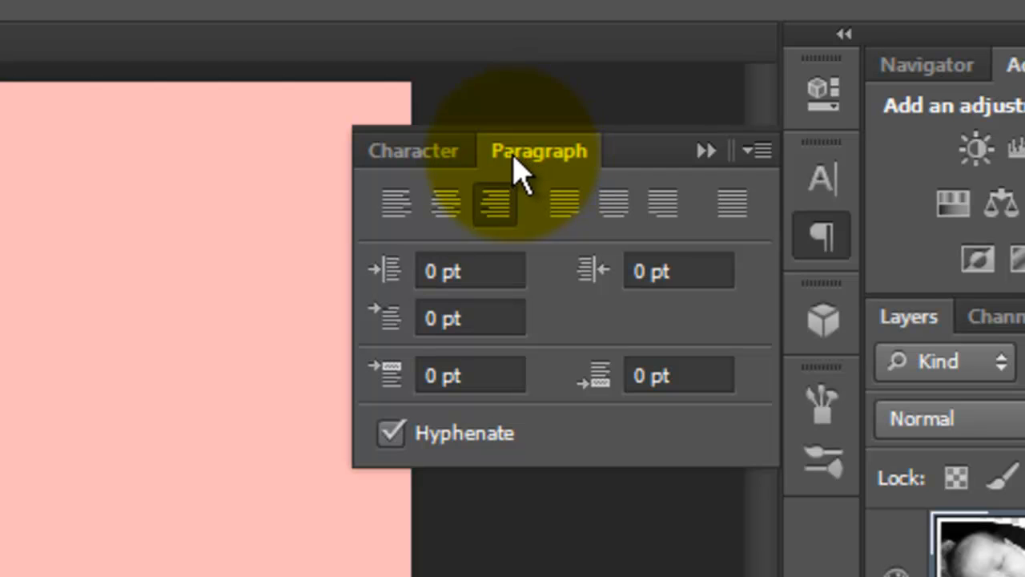
mouse_move(521, 240)
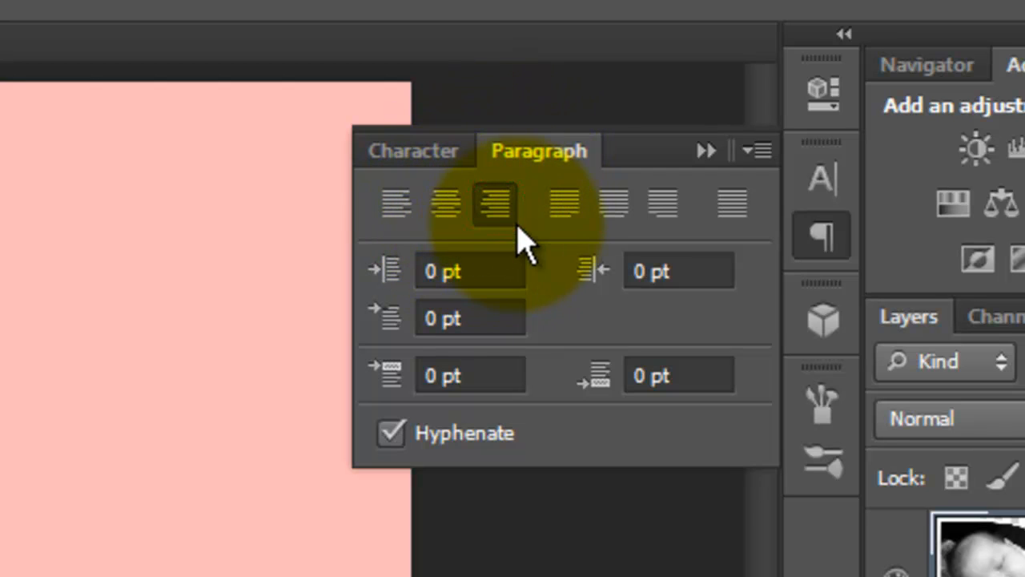
click(399, 151)
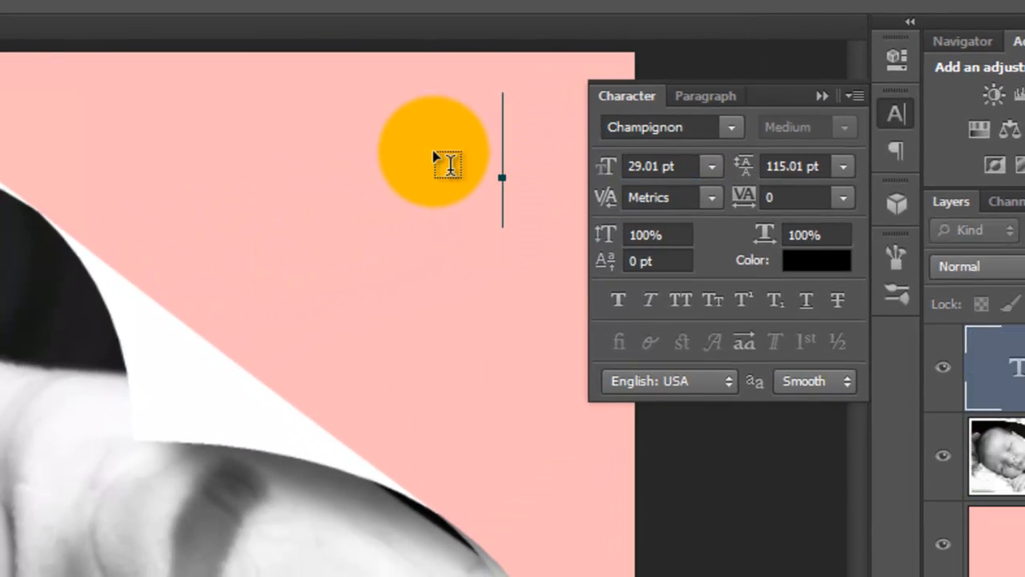
text(Welcome)
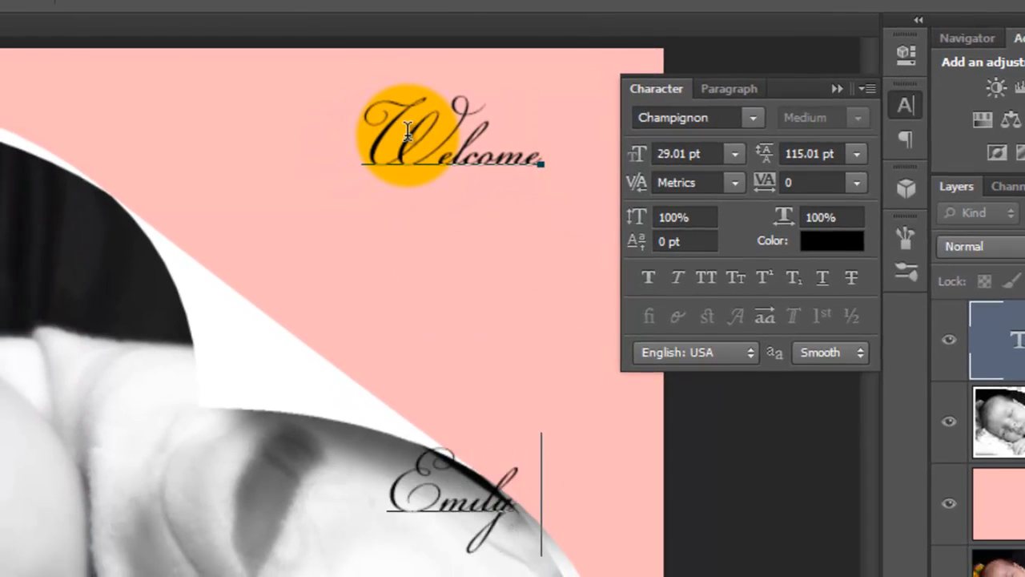
text(Rose)
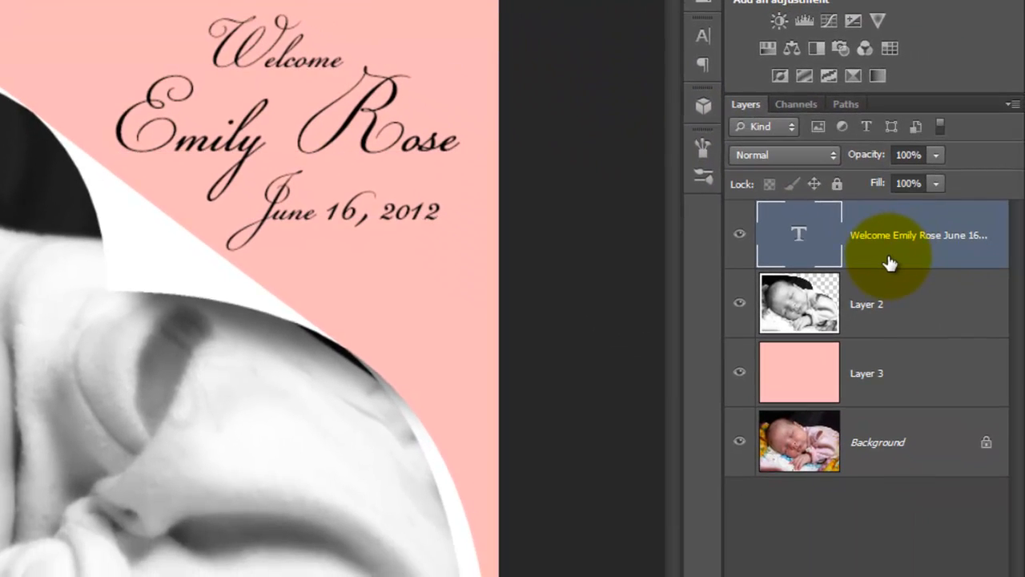
Rasterize the greeting type layer and add a Solid Color fill layer for it.
right_click(892, 235)
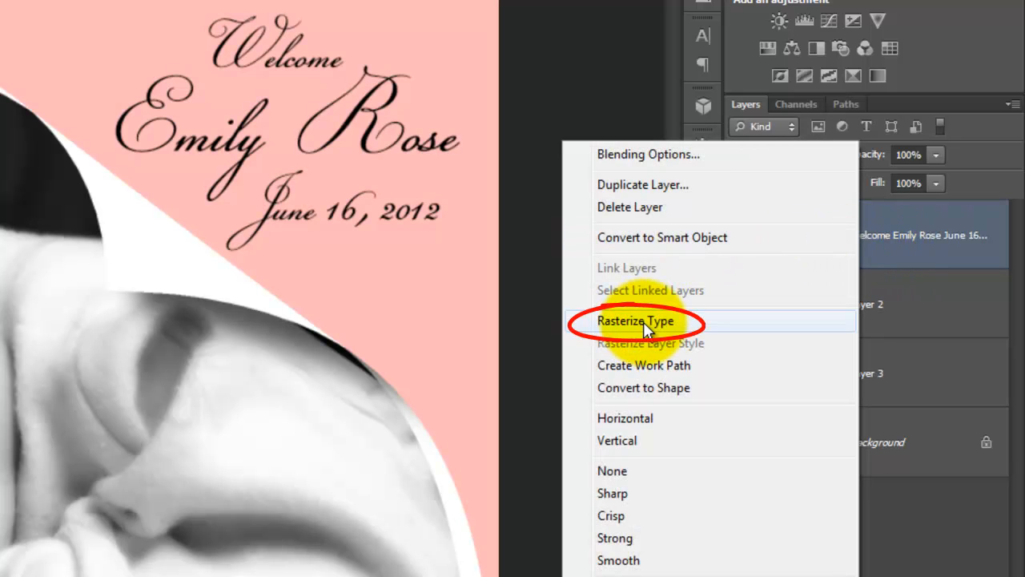
click(635, 321)
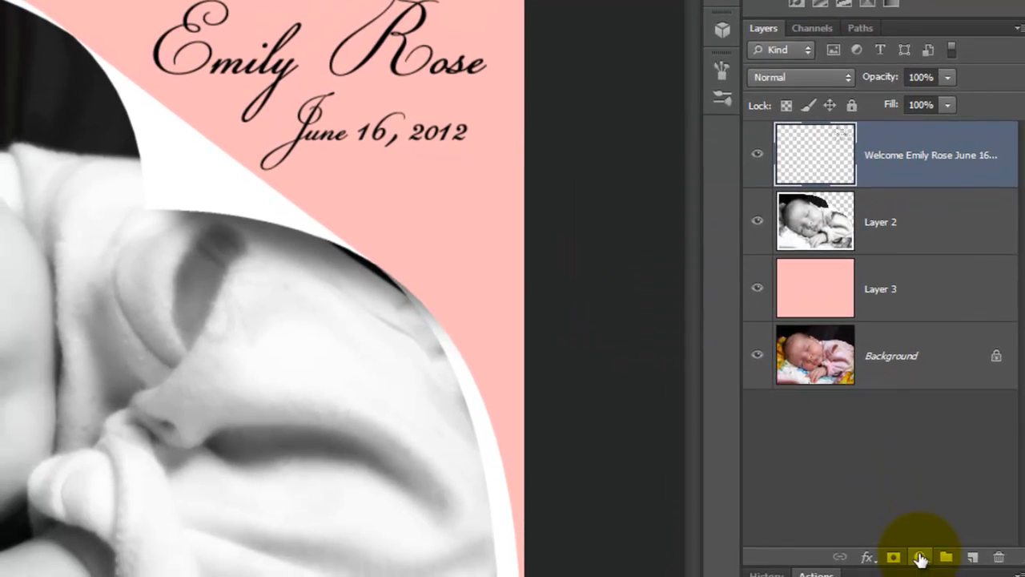
click(919, 556)
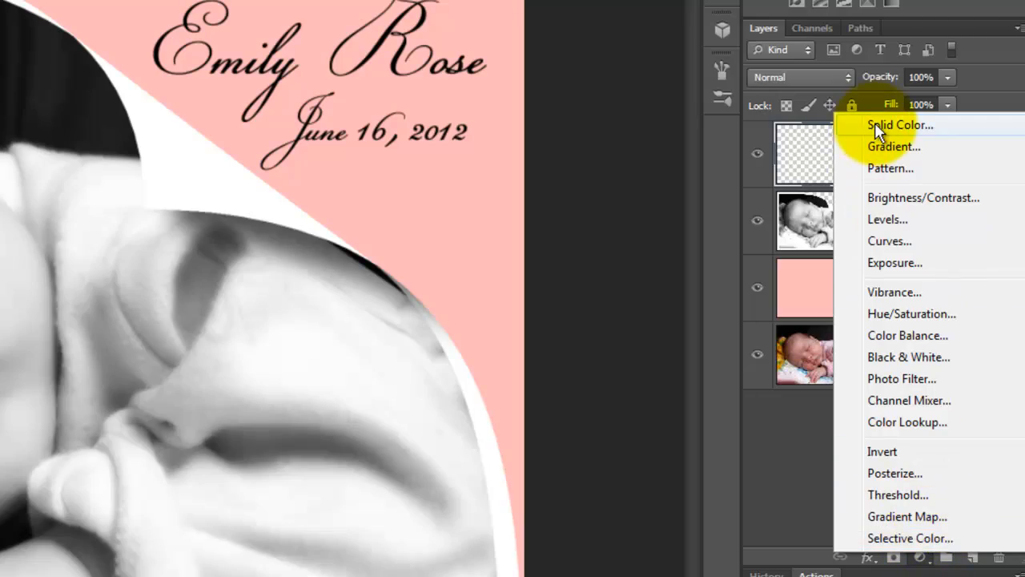
click(900, 124)
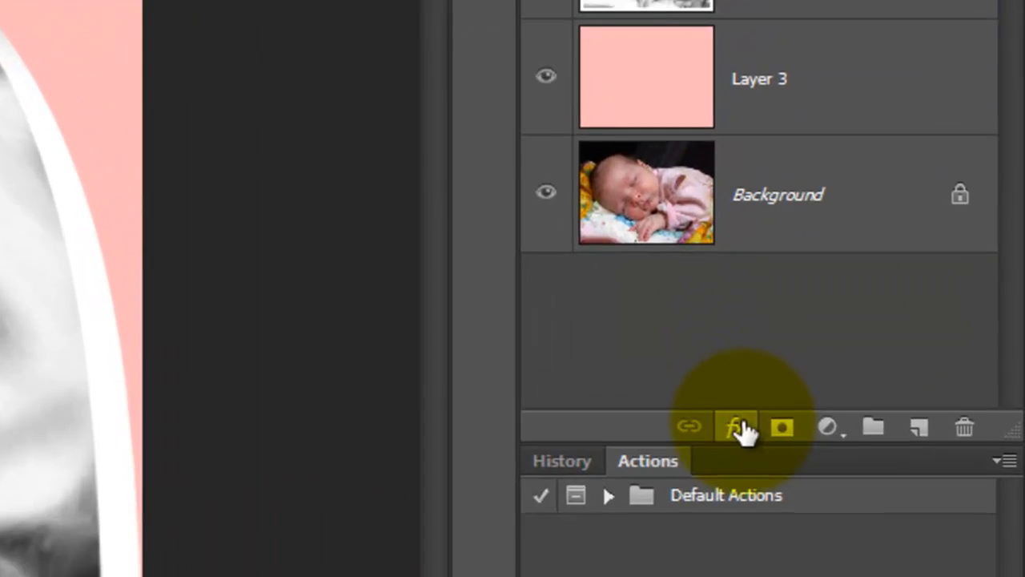
Add a Bevel & Emboss effect with Outer Bevel style to the greeting text.
click(737, 425)
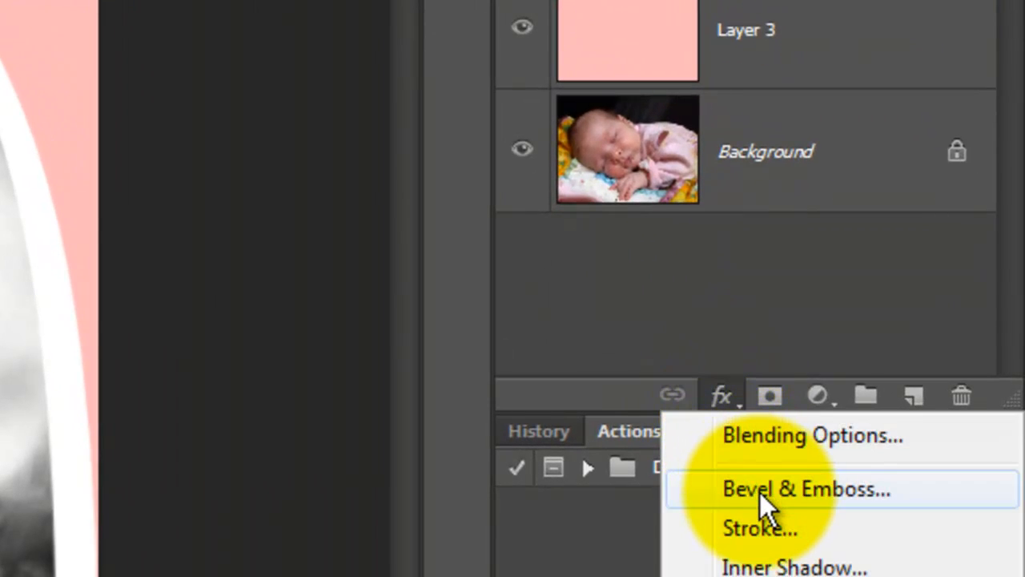
click(805, 489)
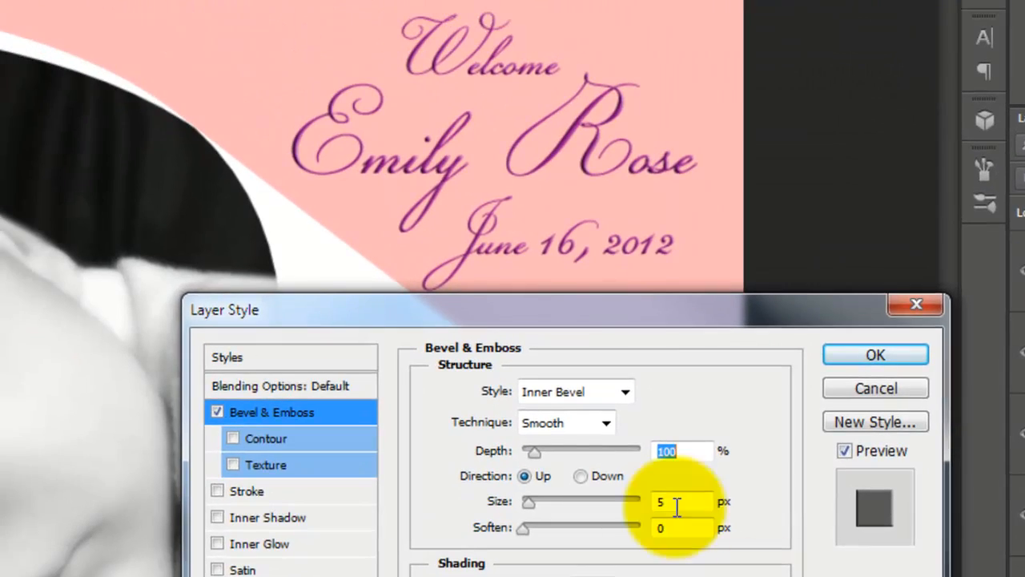
click(575, 391)
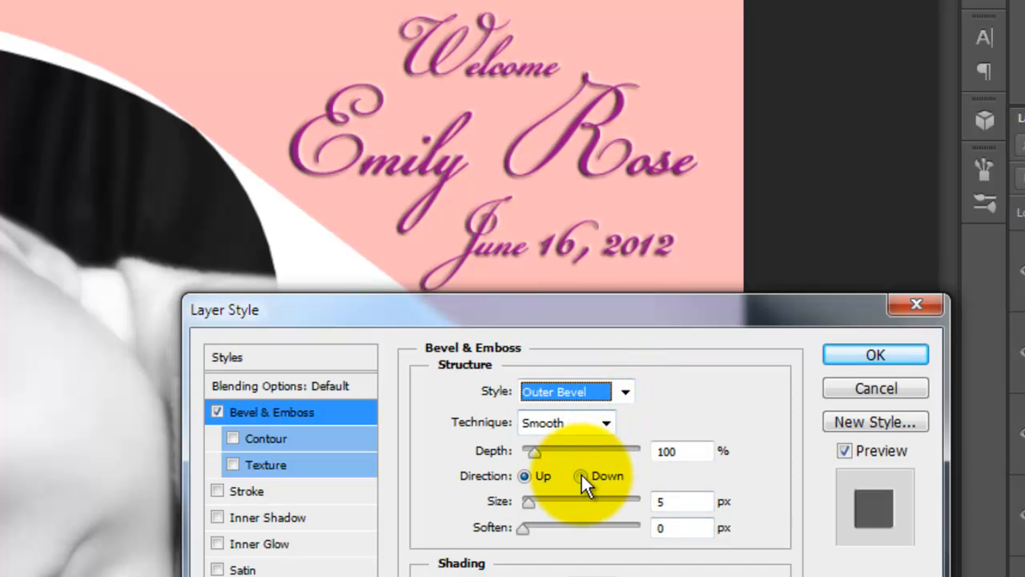
click(580, 476)
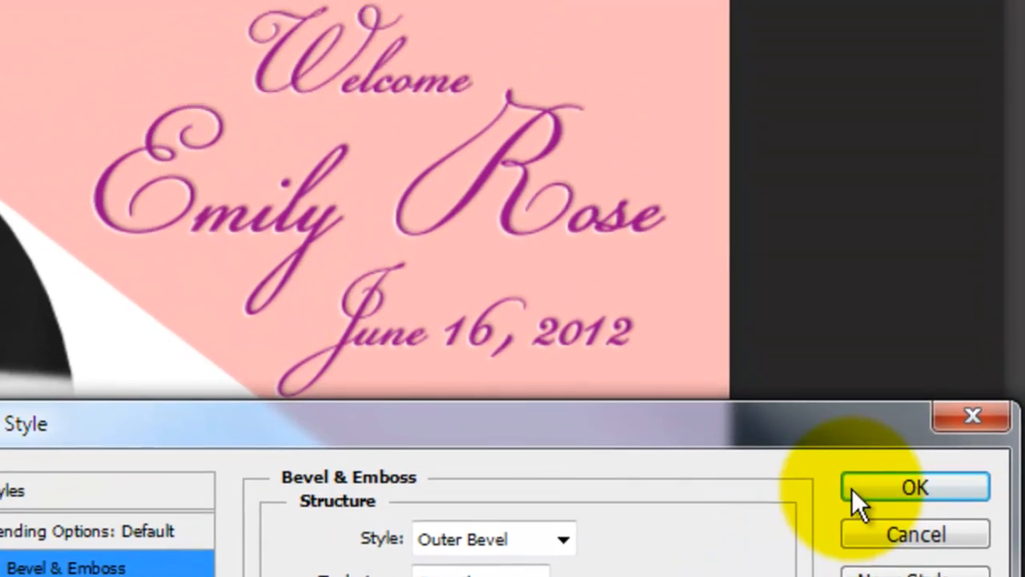
click(915, 487)
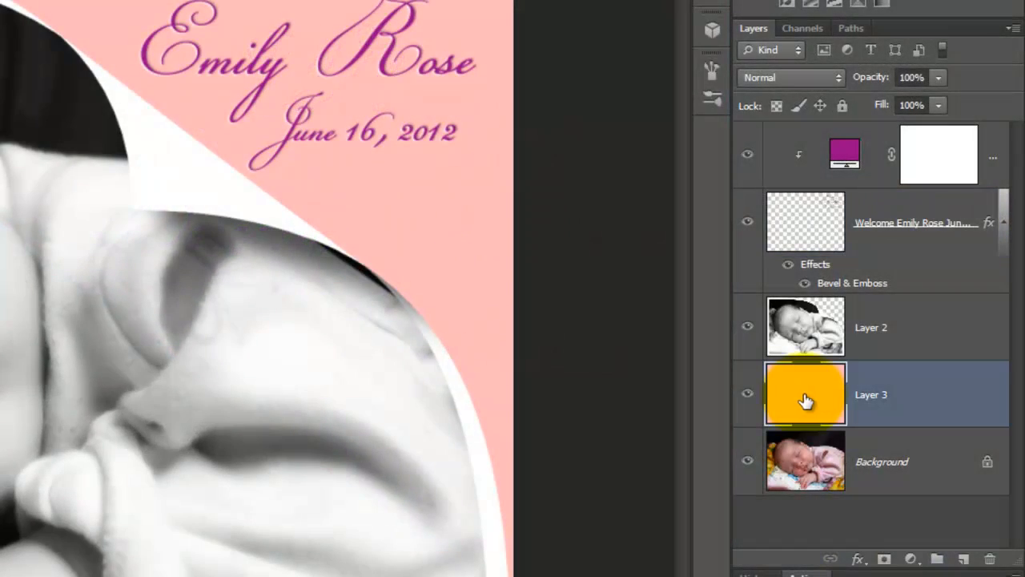
Select pink Layer 3 and open the Filter Gallery showing Sandstone Texturizer.
click(429, 28)
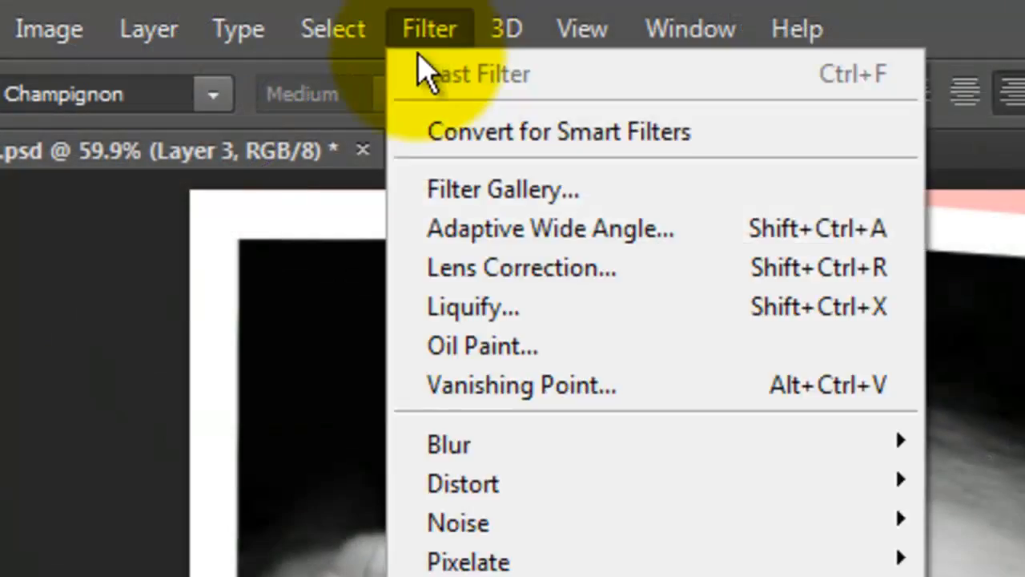
click(503, 190)
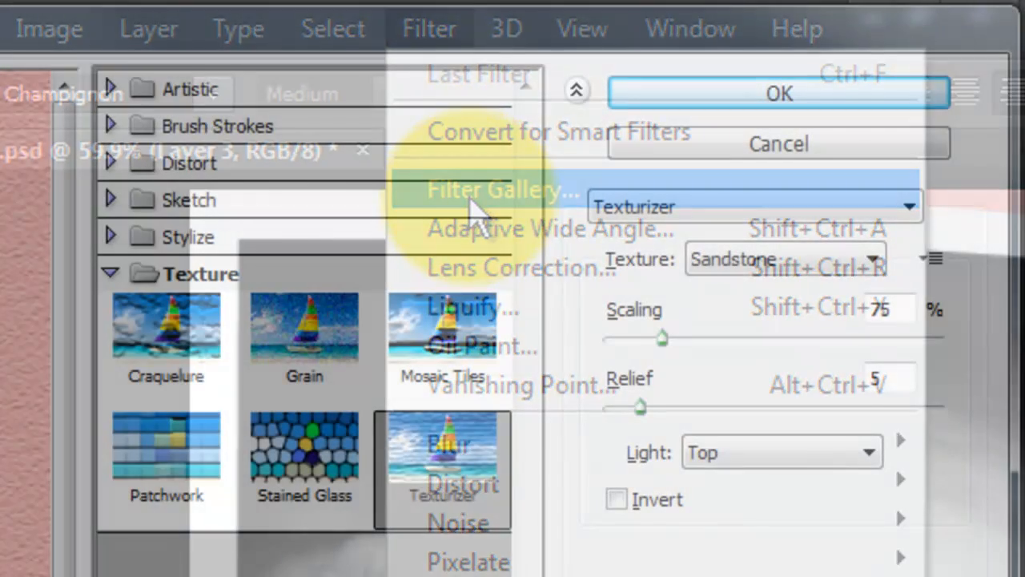